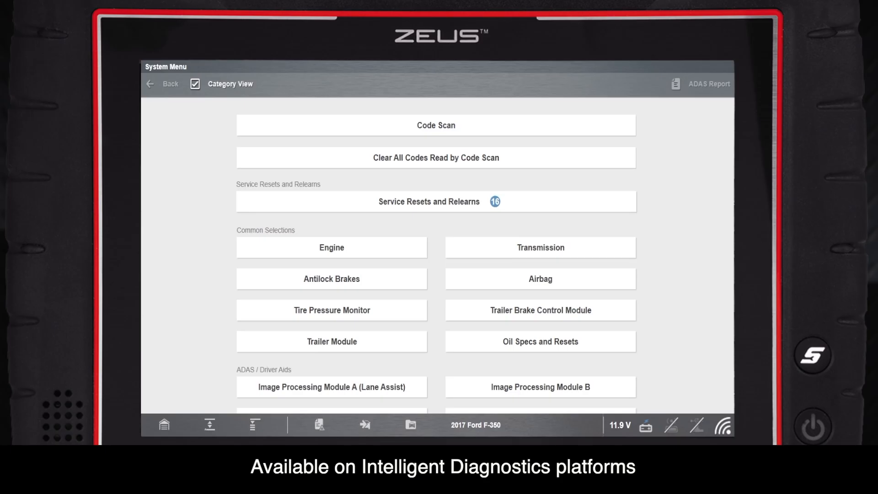
Start the Replace Fuel Injector job from Service Resets and Relearns
left_click(427, 201)
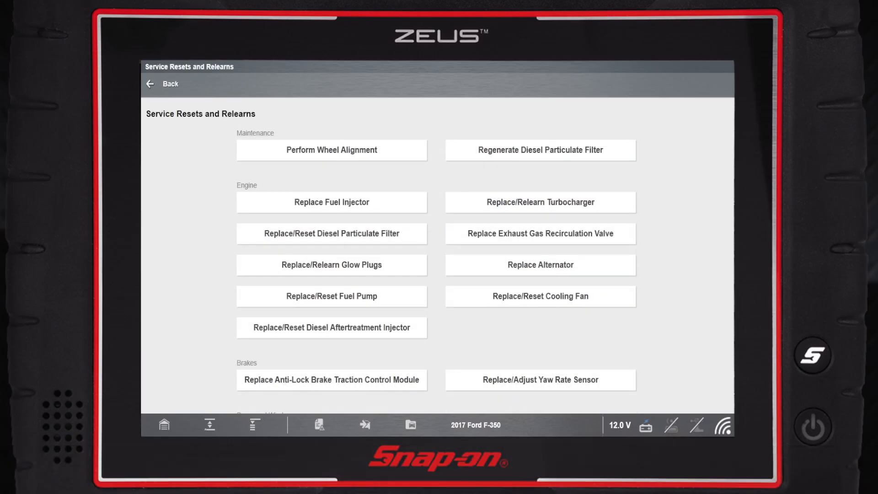
left_click(331, 202)
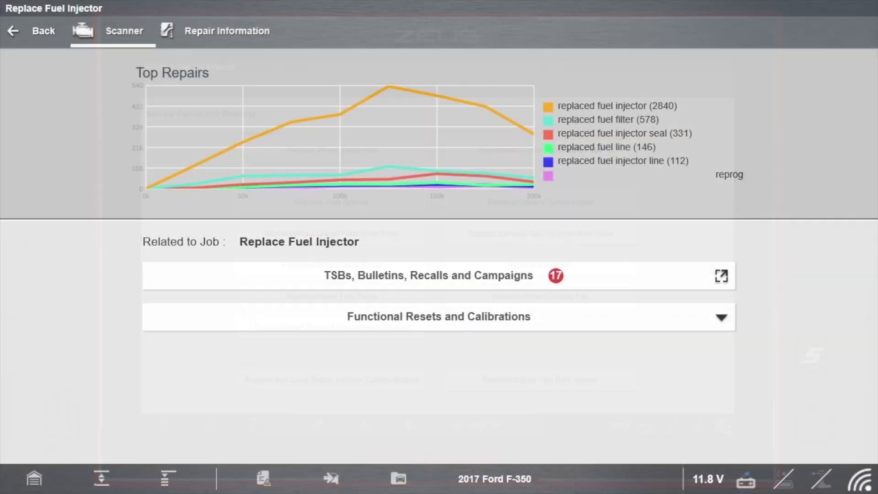
left_click(721, 275)
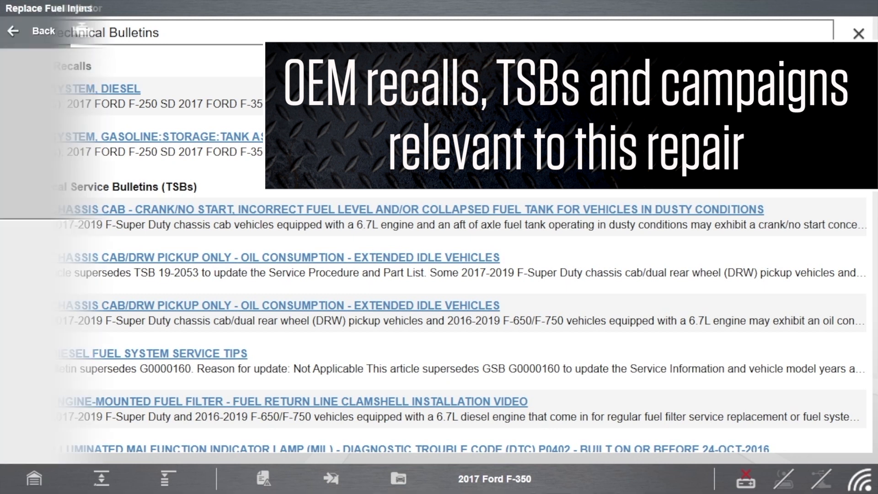
left_click(857, 34)
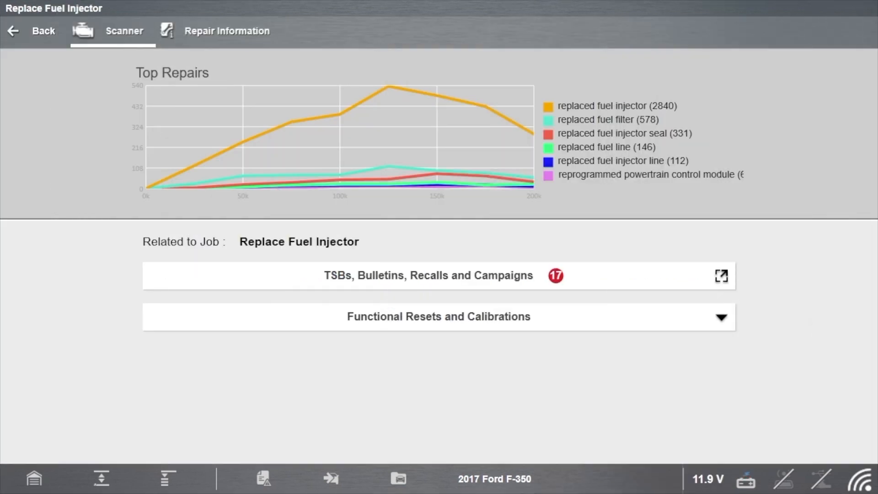
Expand Functional Resets and Calibrations, start the KOEO injector buzz test, then exit back to the job
left_click(438, 317)
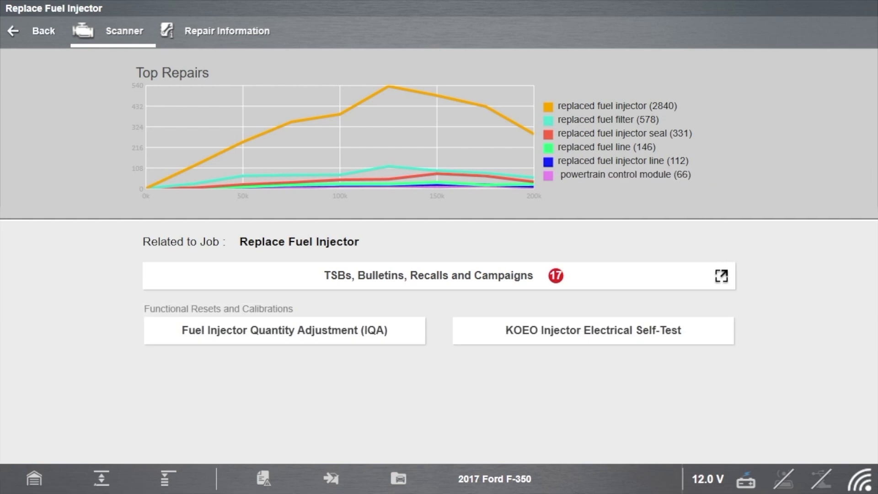
left_click(591, 330)
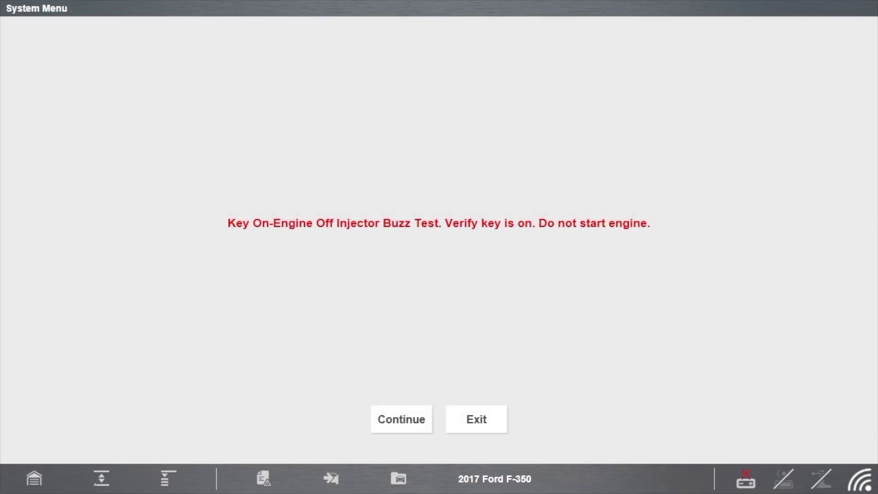
left_click(401, 419)
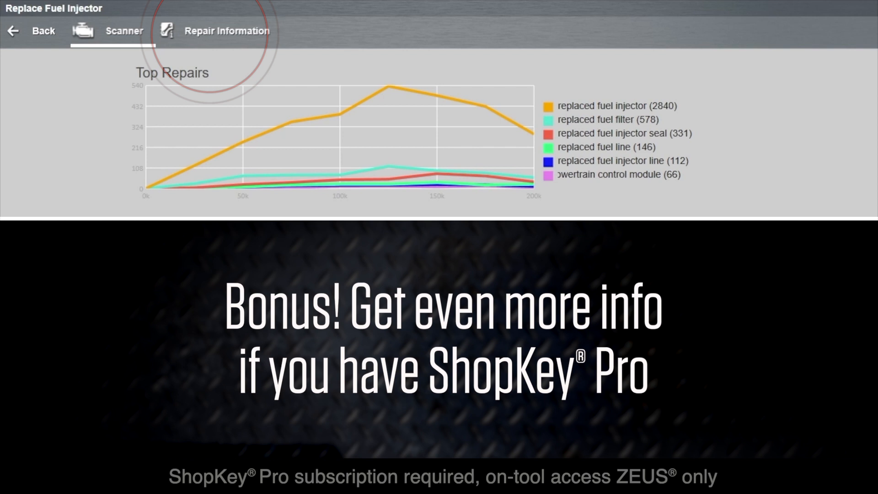
left_click(226, 31)
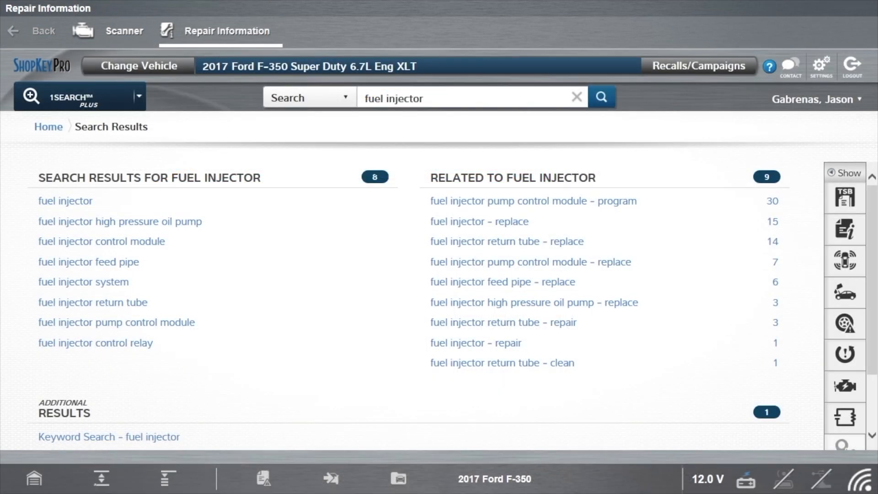
left_click(478, 221)
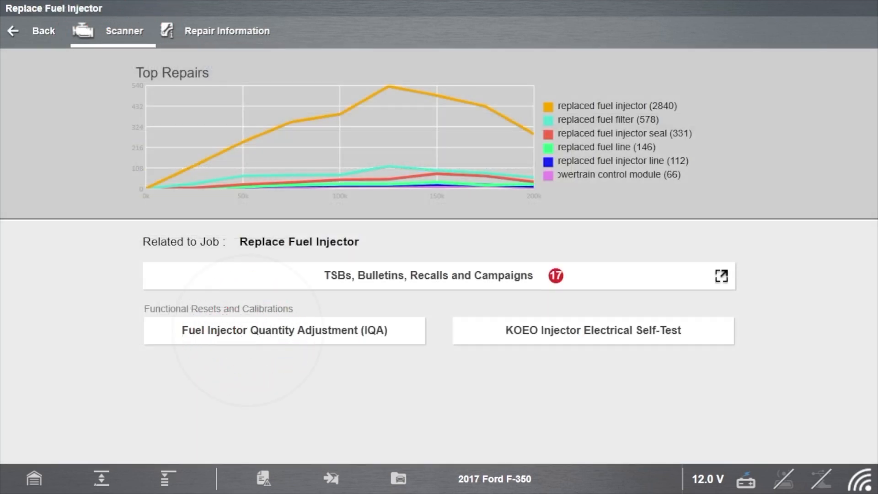
Run Fuel Injector Quantity Adjustment and submit the new Injector 1 ID for programming
left_click(283, 330)
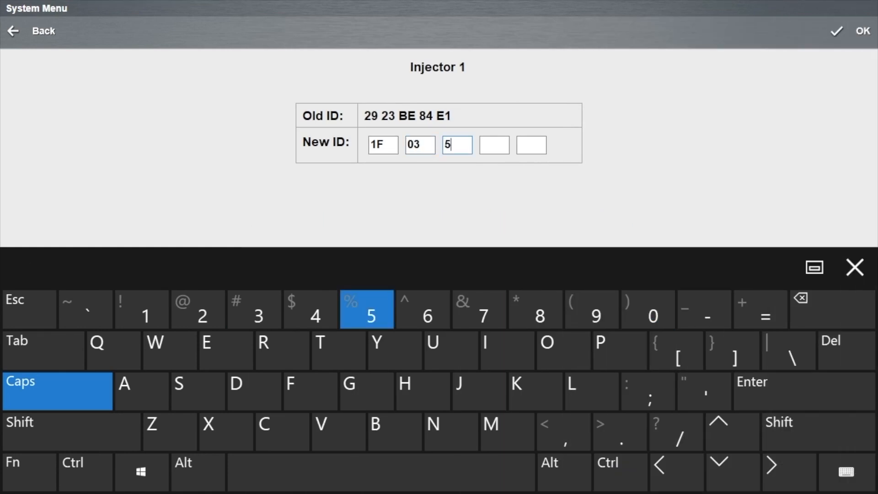
left_click(862, 31)
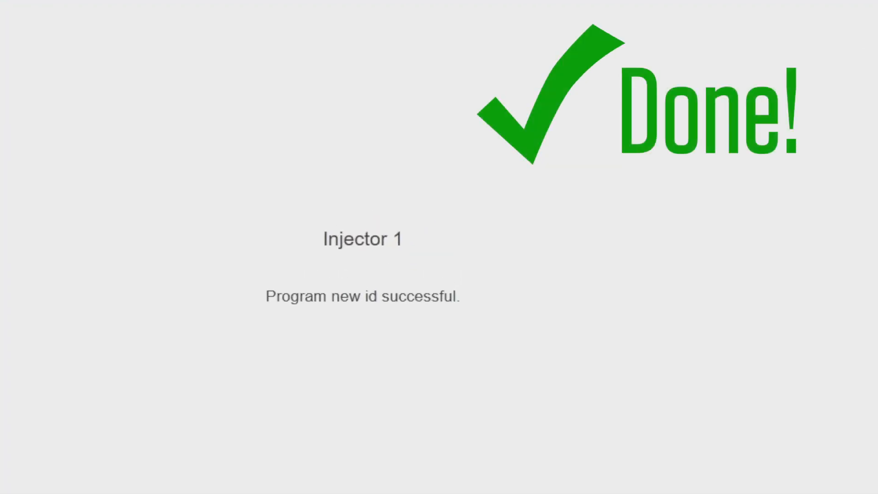